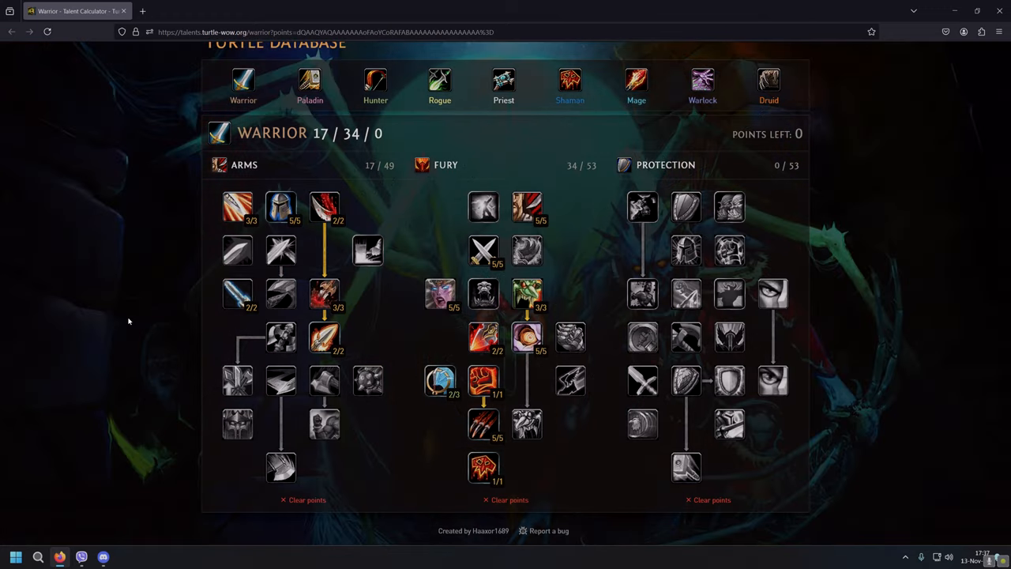
mouse_move(144, 287)
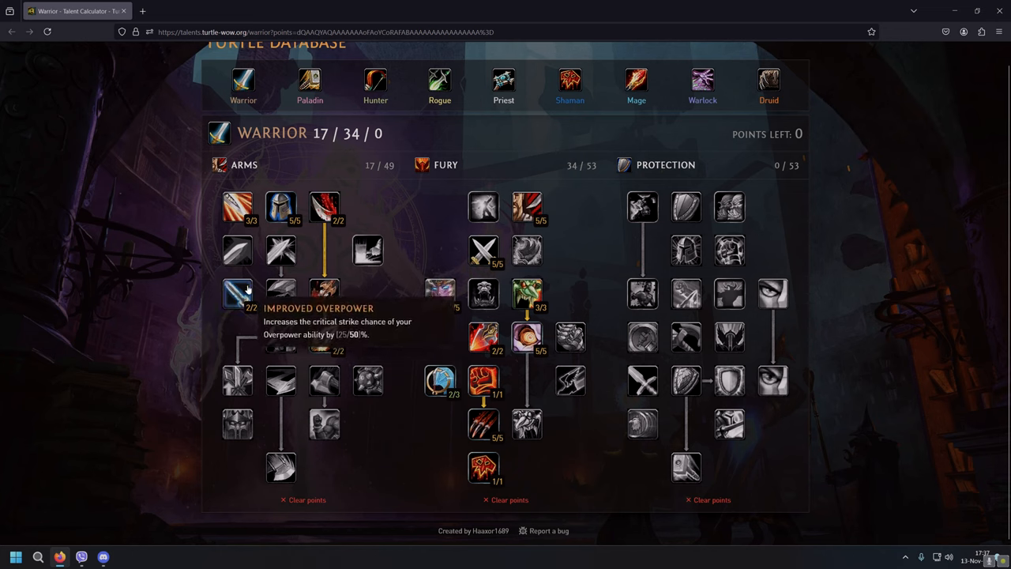
mouse_move(280, 208)
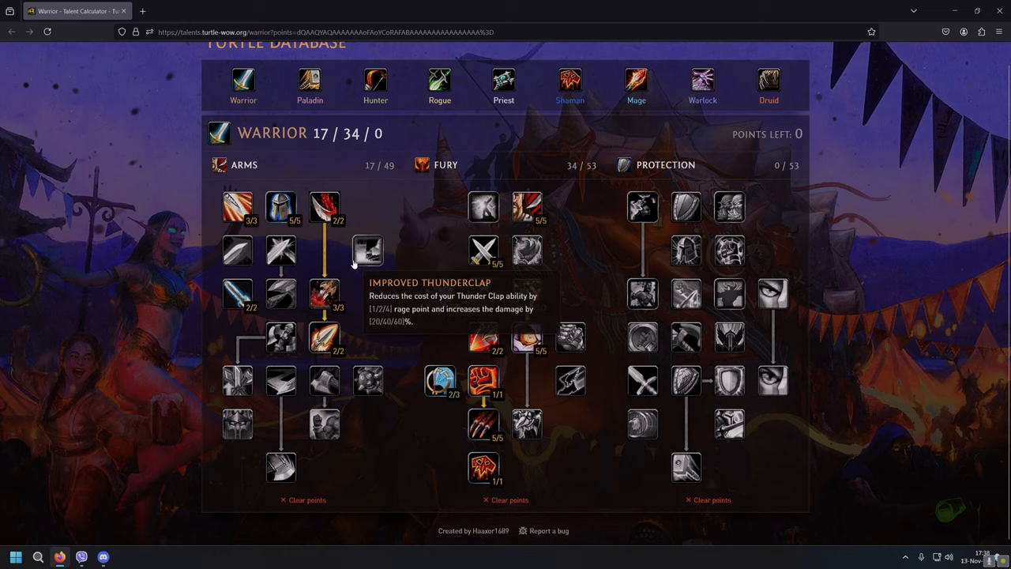
mouse_move(324, 294)
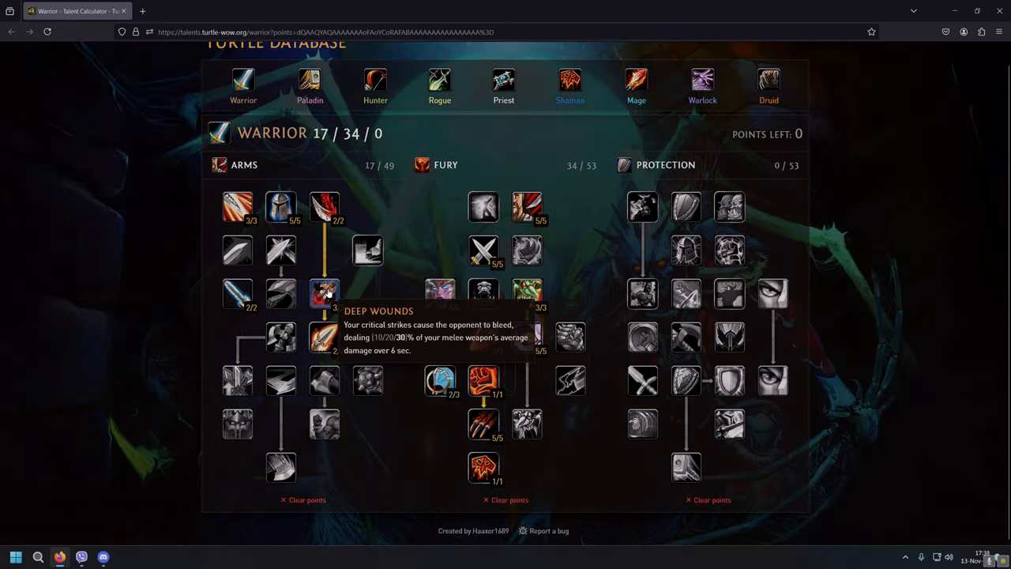
mouse_move(324, 337)
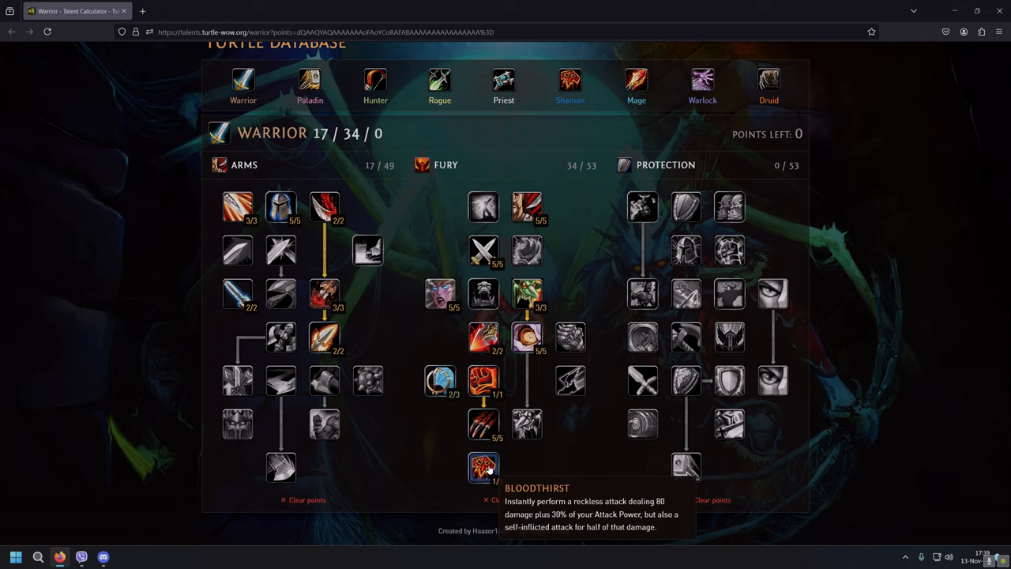
mouse_move(440, 380)
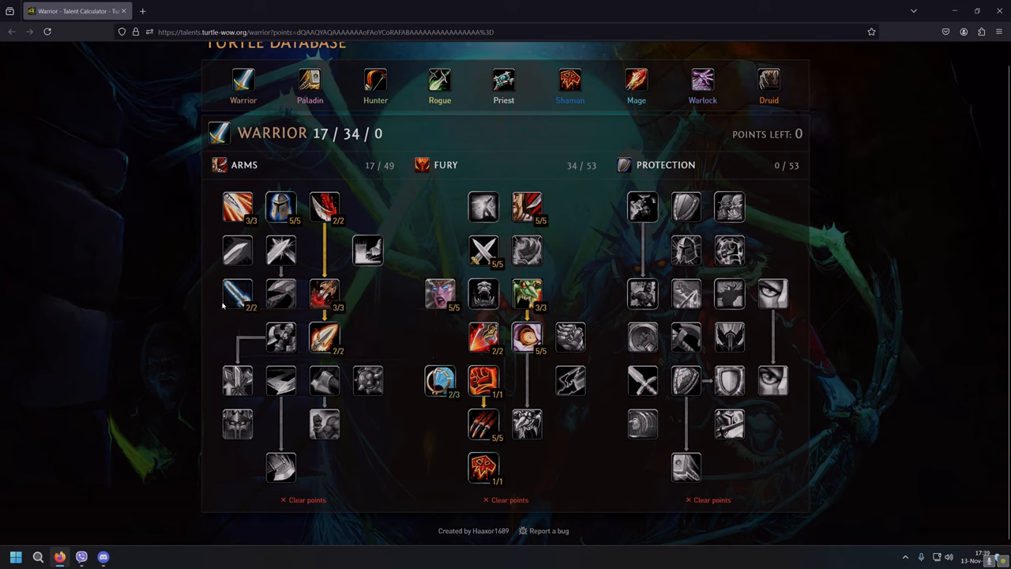
mouse_move(324, 324)
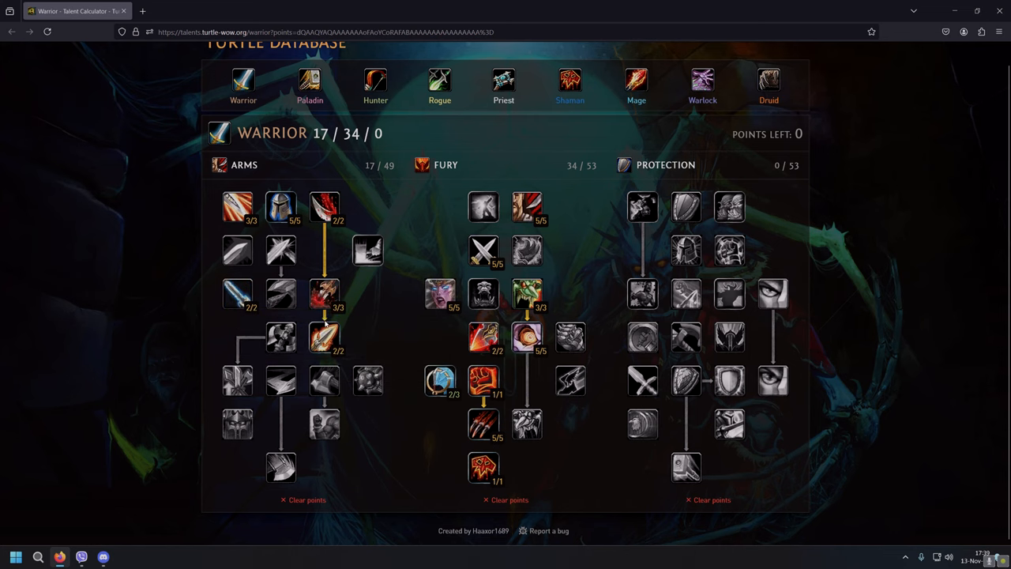
mouse_move(323, 335)
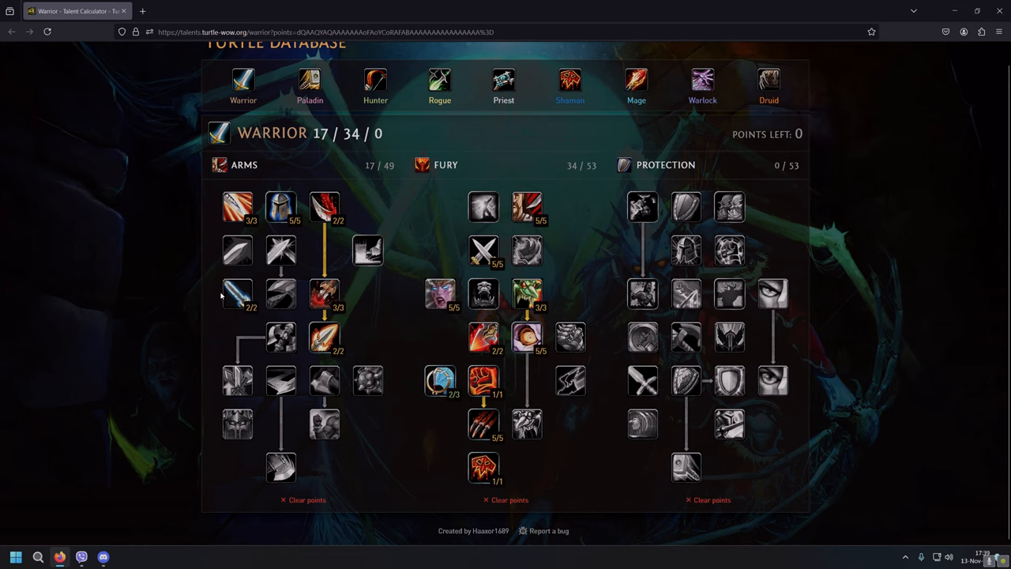
mouse_move(238, 294)
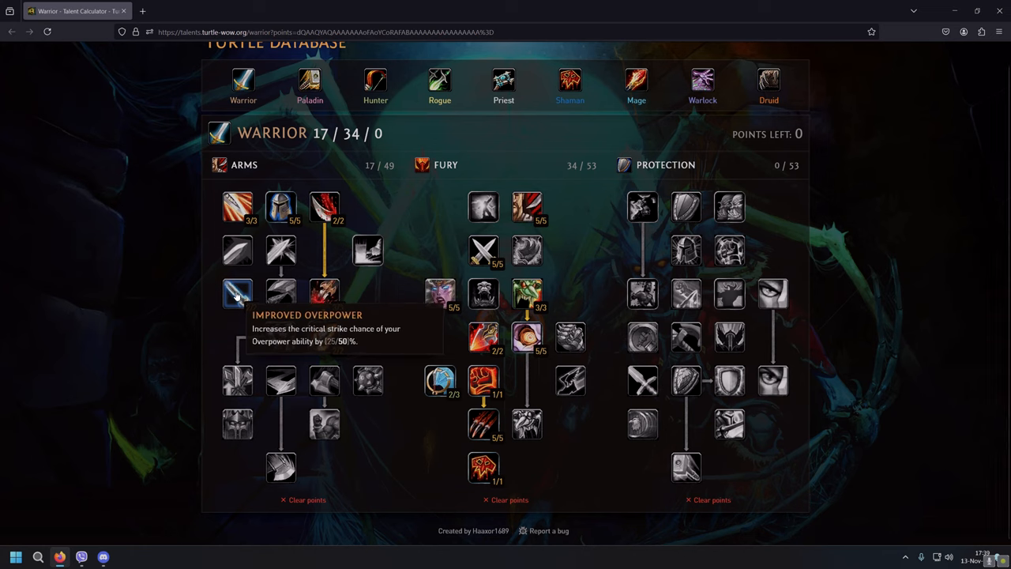
Step: Hover over Cruelty and other Fury talents, ending on Dual Wield Specialization's tooltip
click(237, 293)
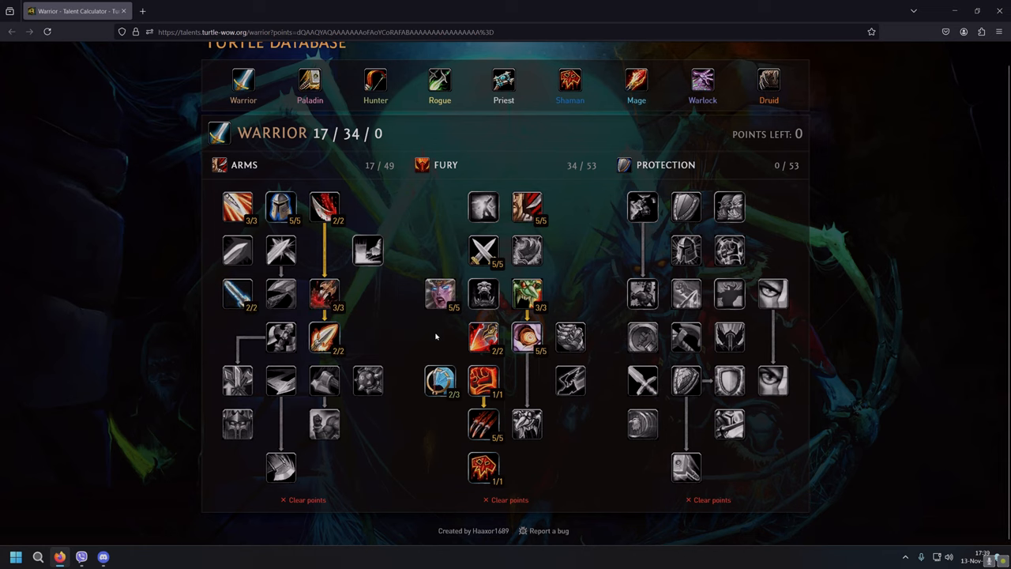
mouse_move(322, 259)
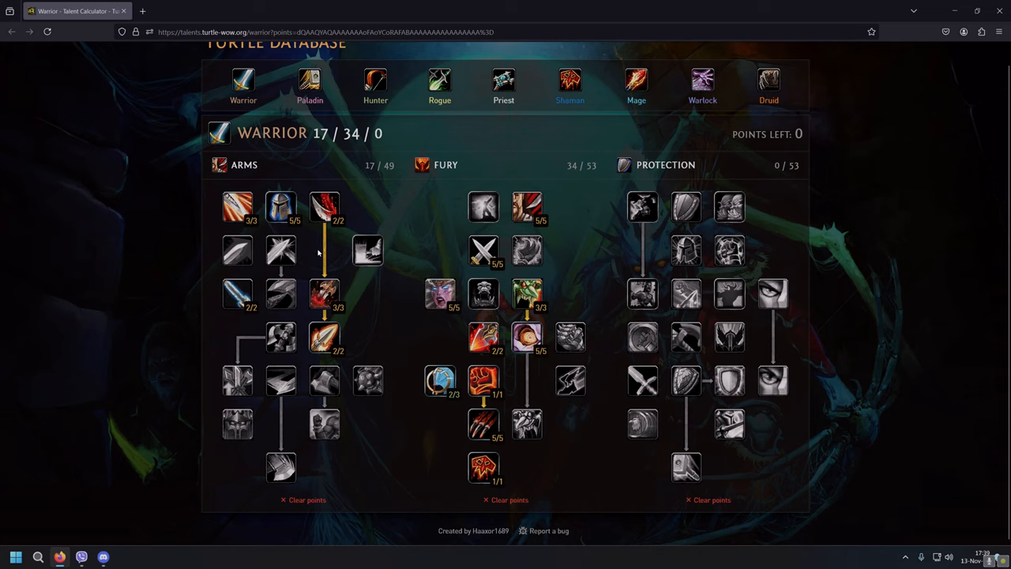
mouse_move(280, 206)
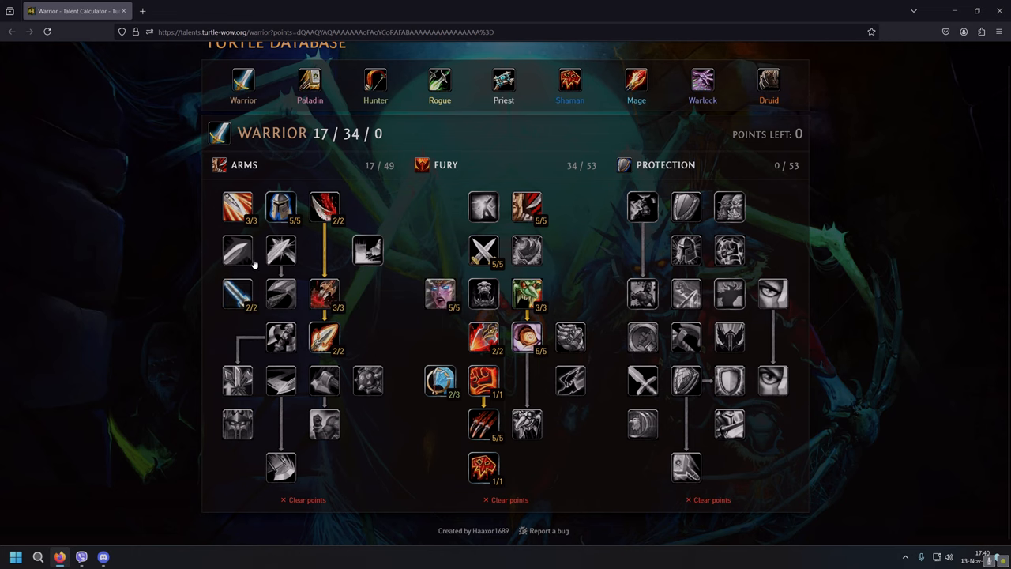
mouse_move(387, 309)
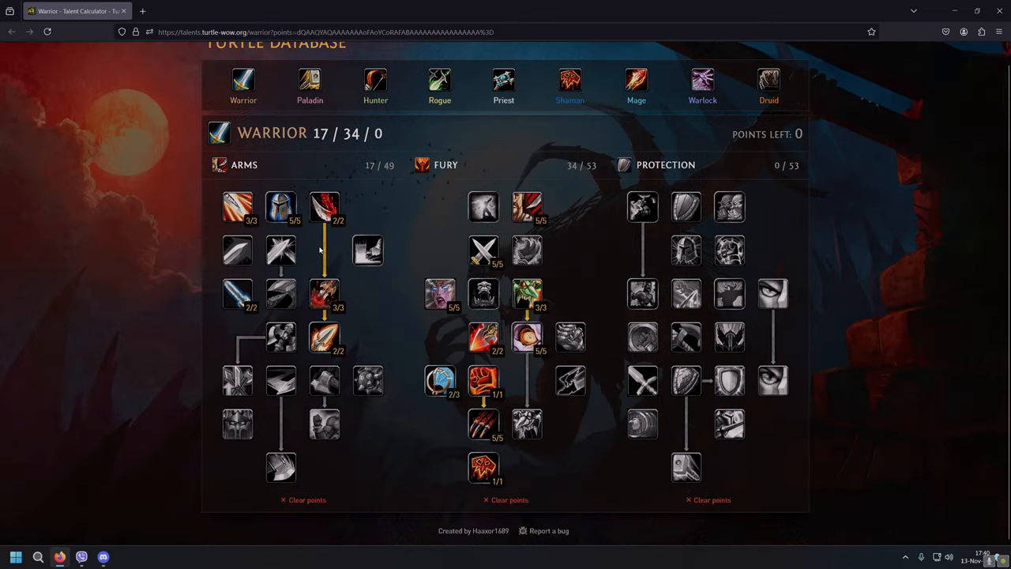
mouse_move(560, 216)
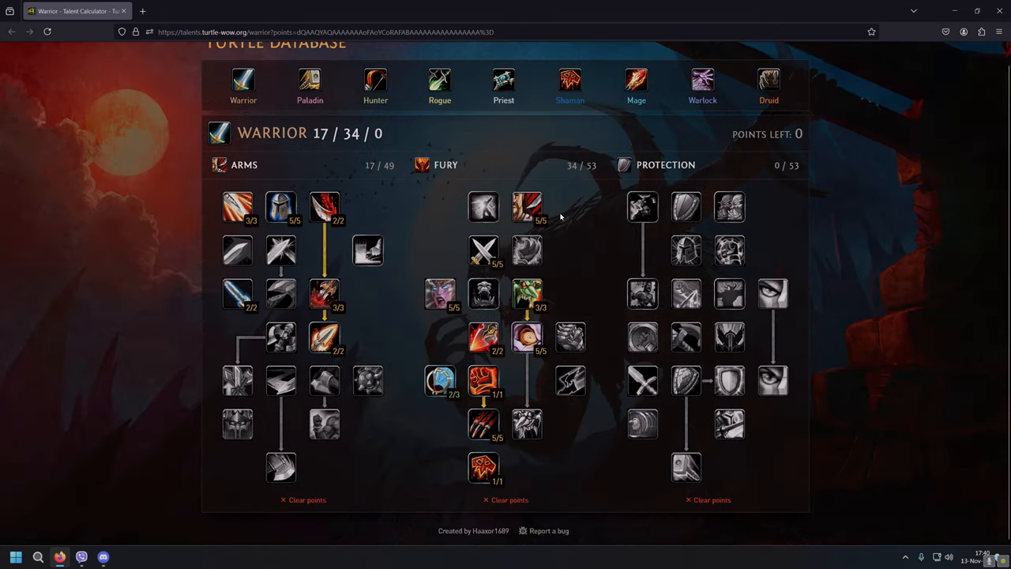
mouse_move(527, 207)
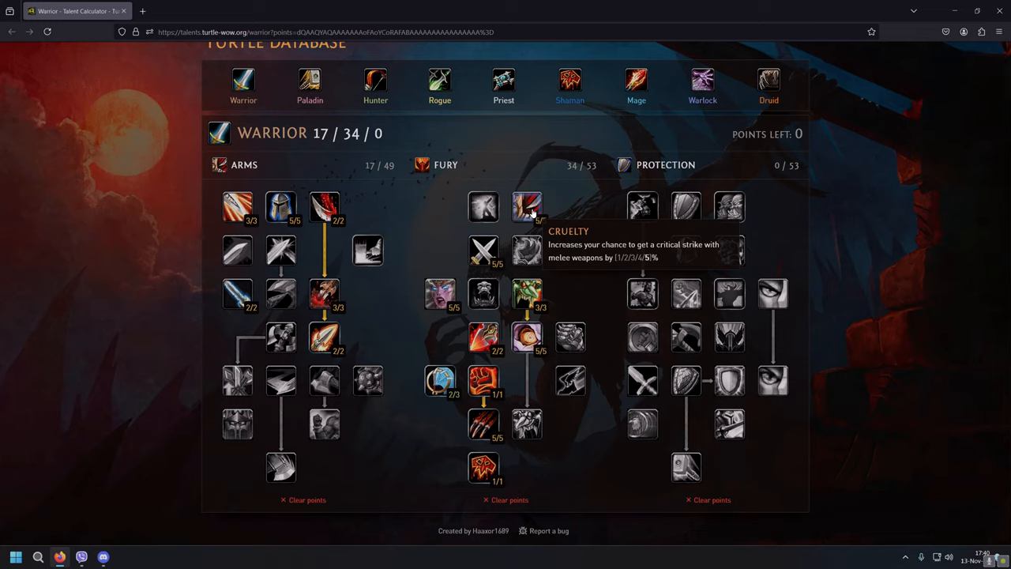
mouse_move(529, 209)
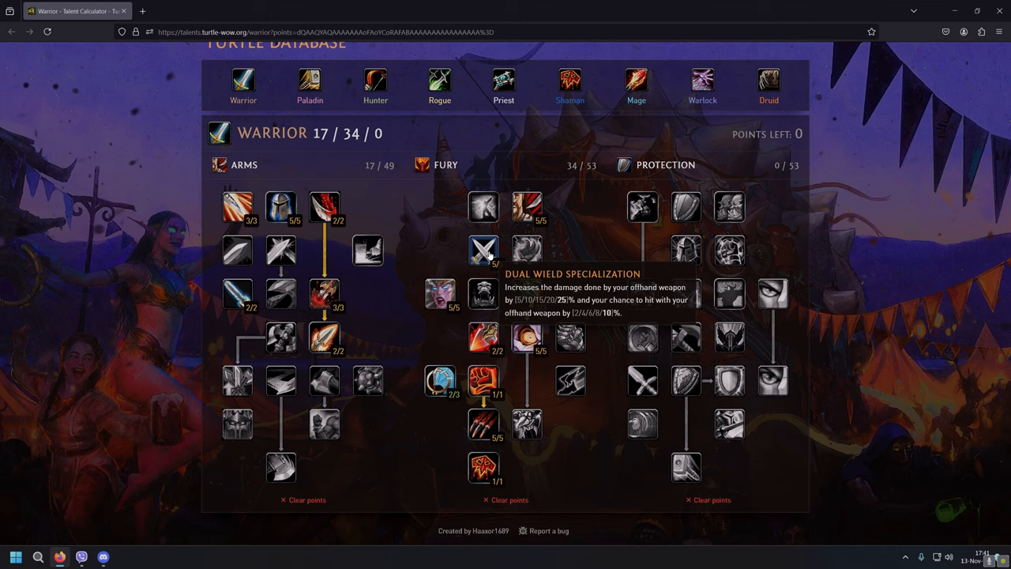
mouse_move(456, 257)
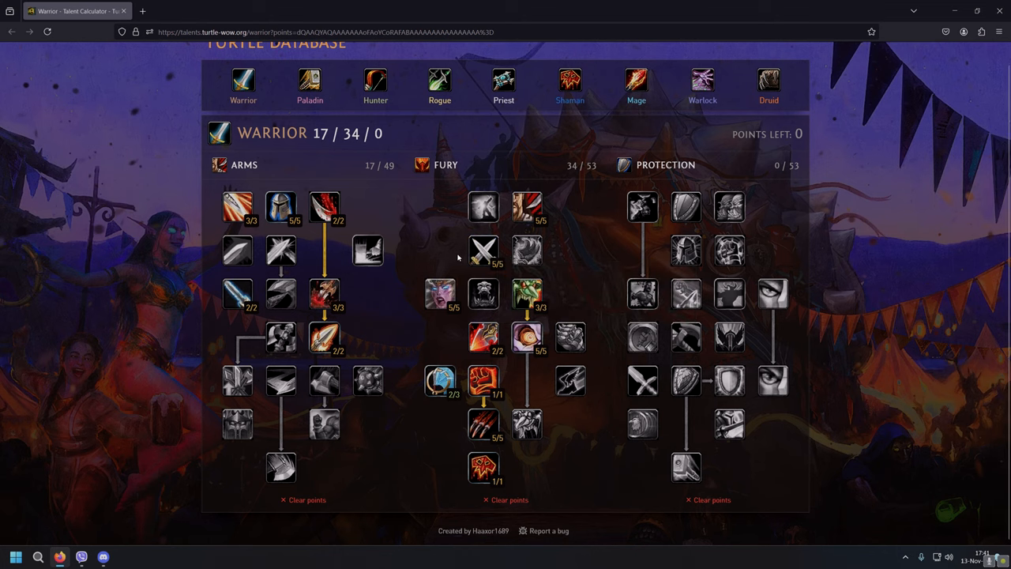
mouse_move(439, 294)
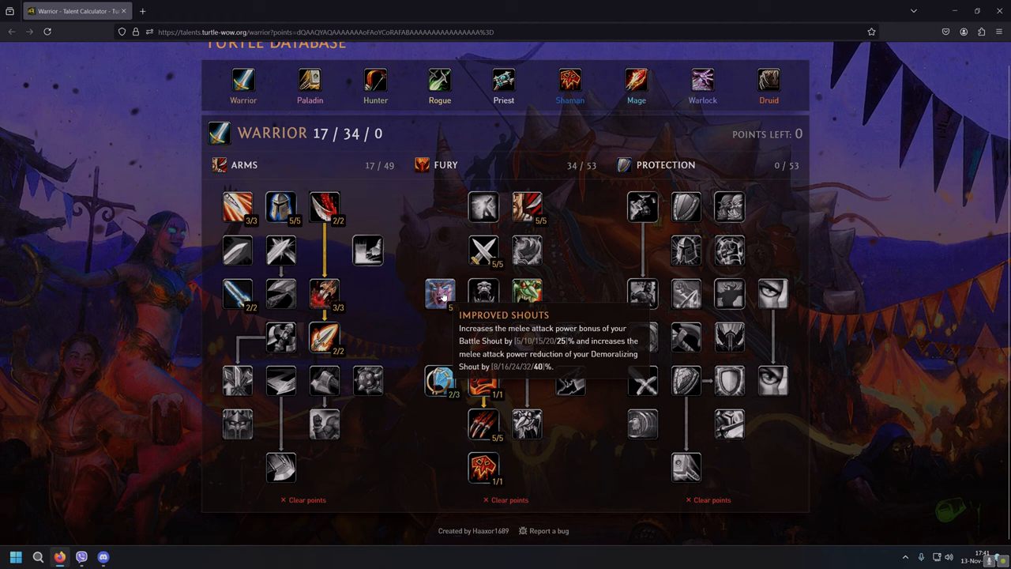
mouse_move(450, 259)
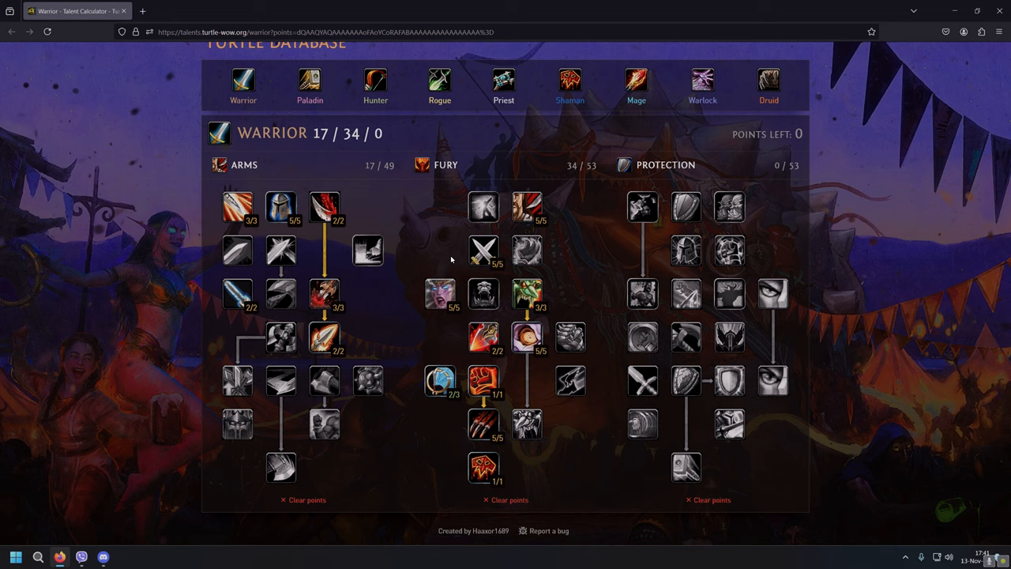
mouse_move(449, 259)
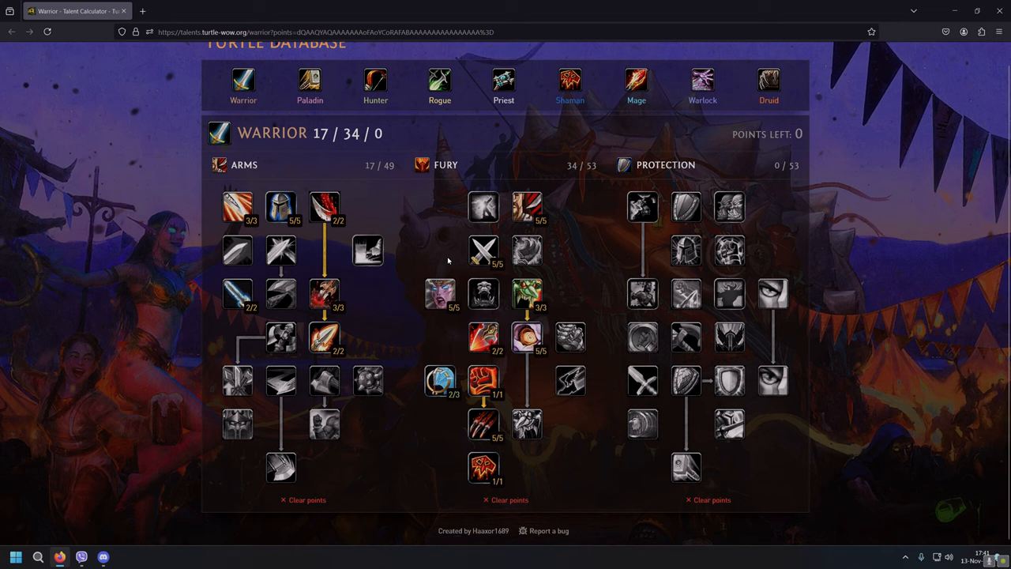
mouse_move(586, 284)
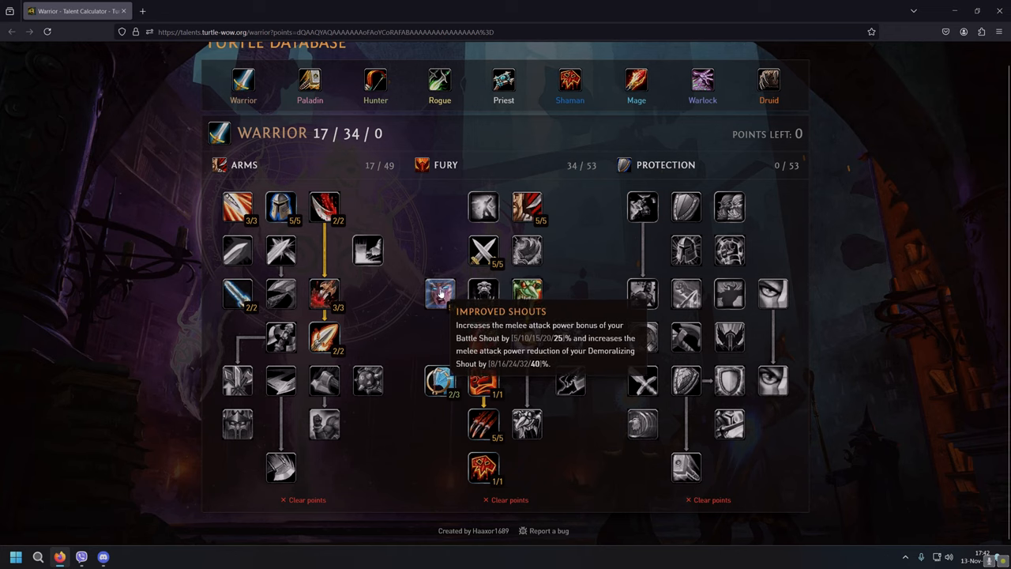
mouse_move(527, 294)
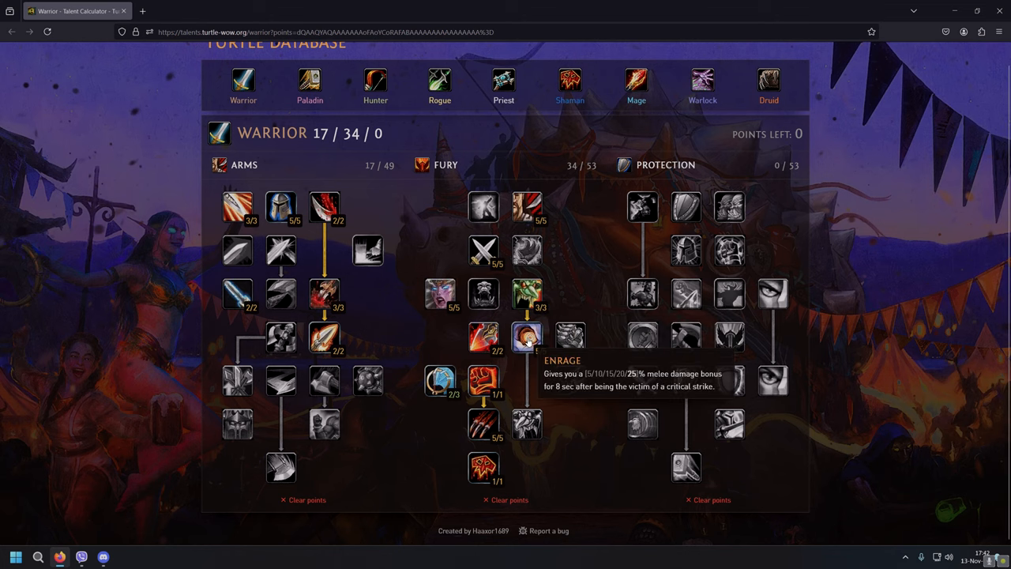
mouse_move(527, 337)
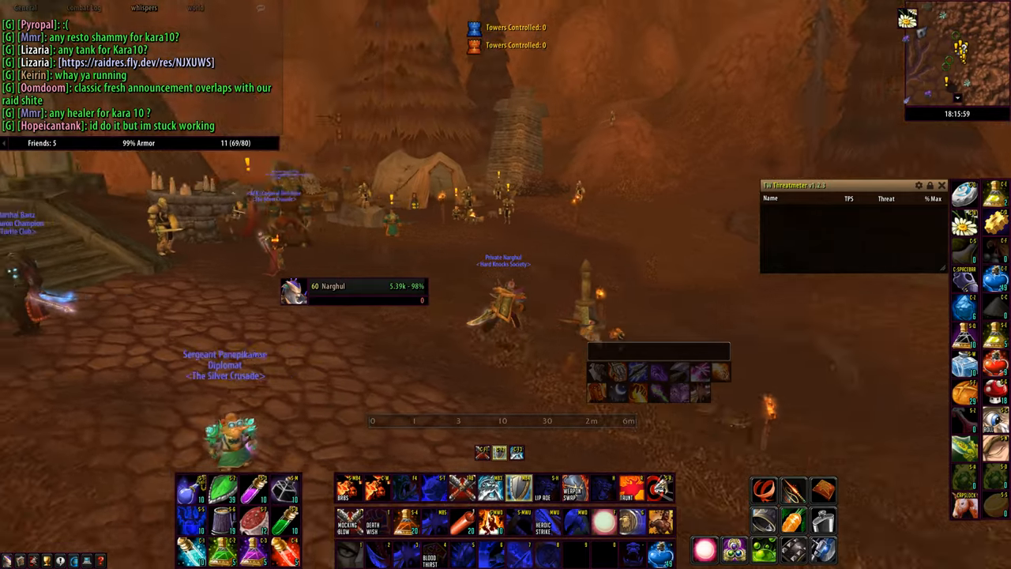
mouse_move(576, 272)
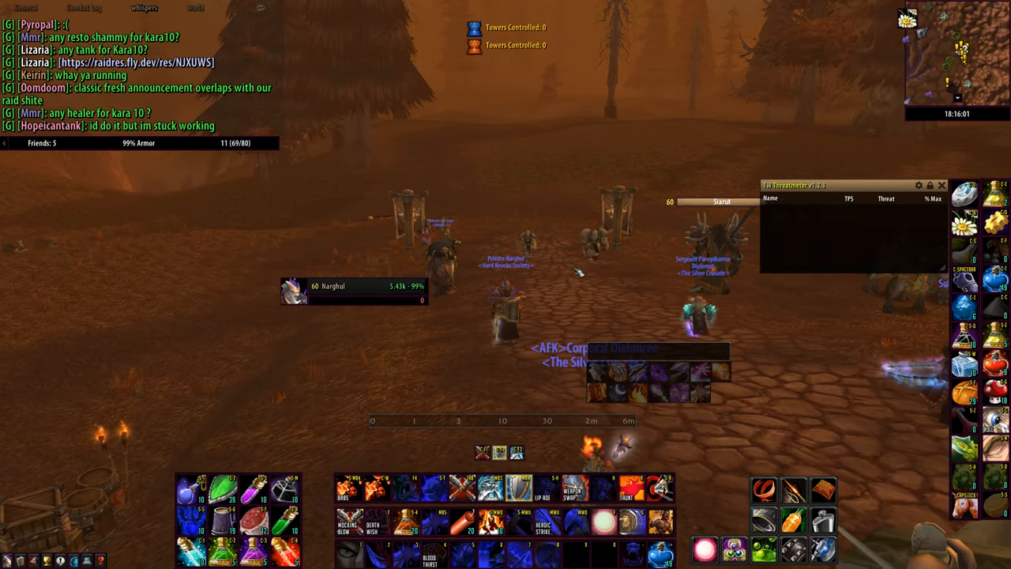